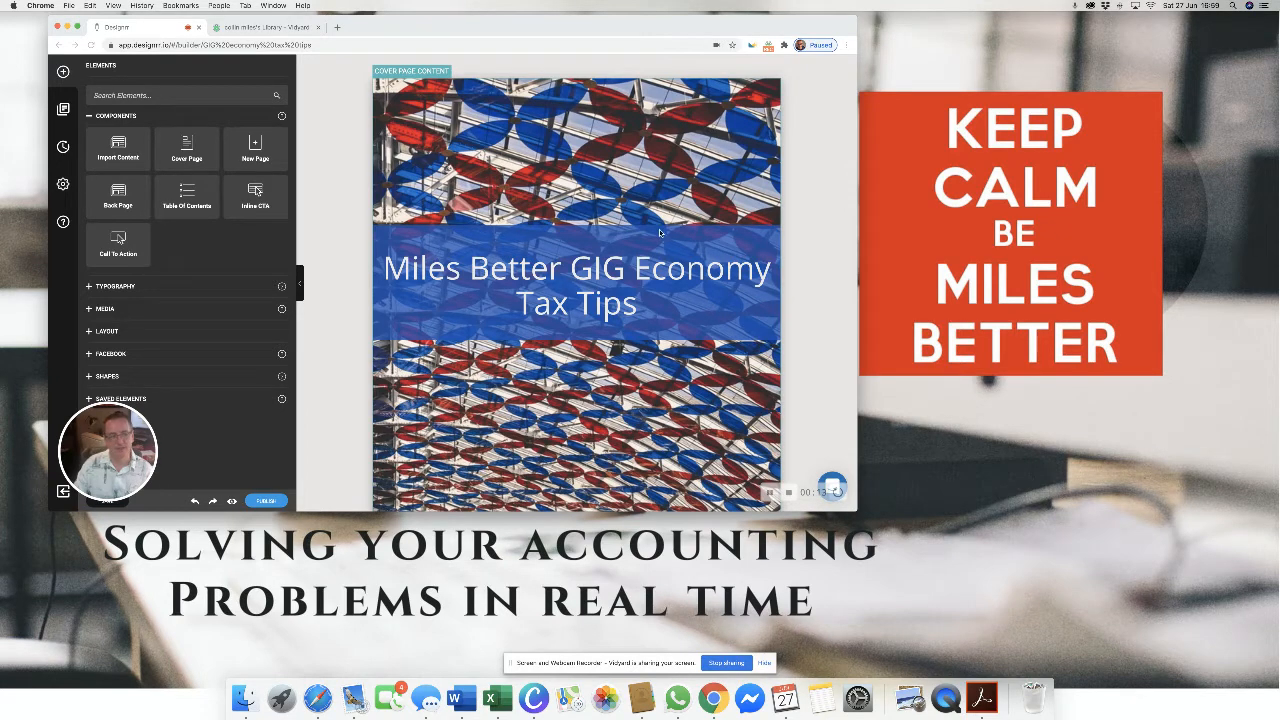
- Scroll past the cover to the first Tax Tips content page and its paragraphs
{"action": "scroll", "scroll_direction": "down", "scroll_amount": 3}
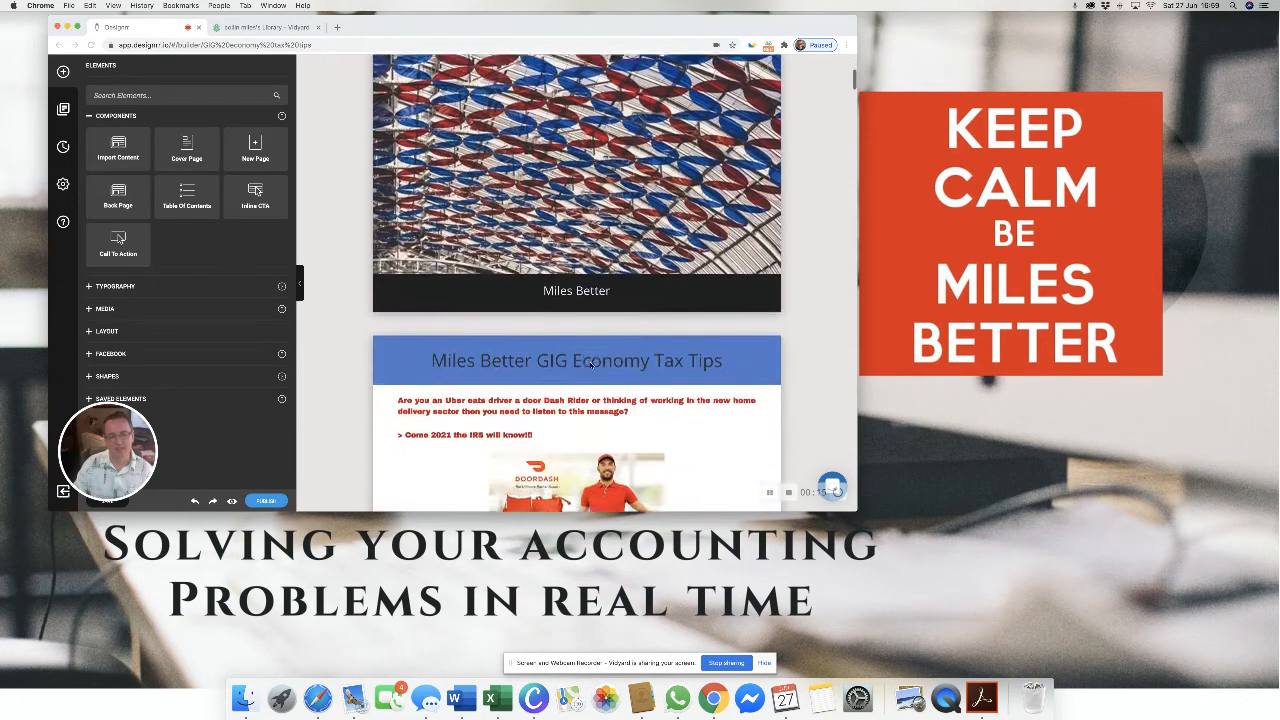
{"action": "scroll", "scroll_direction": "down", "scroll_amount": 3}
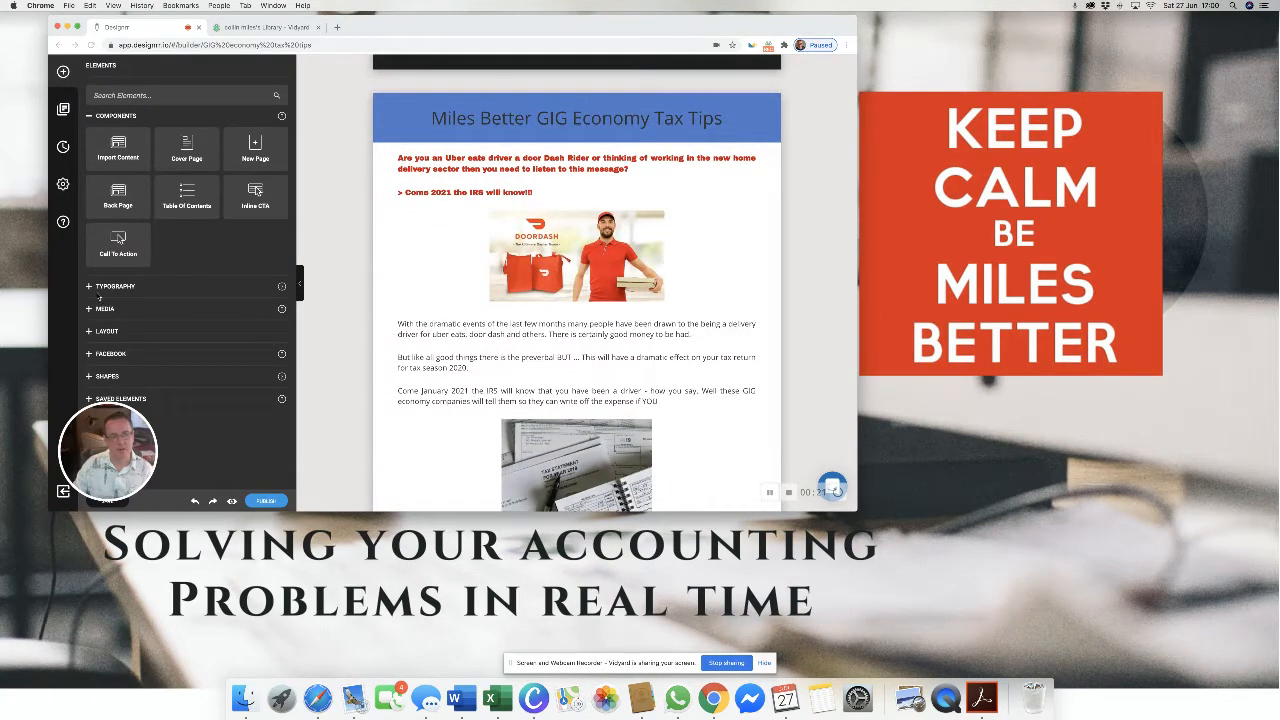
- Expand the Typography section of the Elements panel to list paragraphs, labels and lists
{"action": "left_click", "coordinate": [114, 286]}
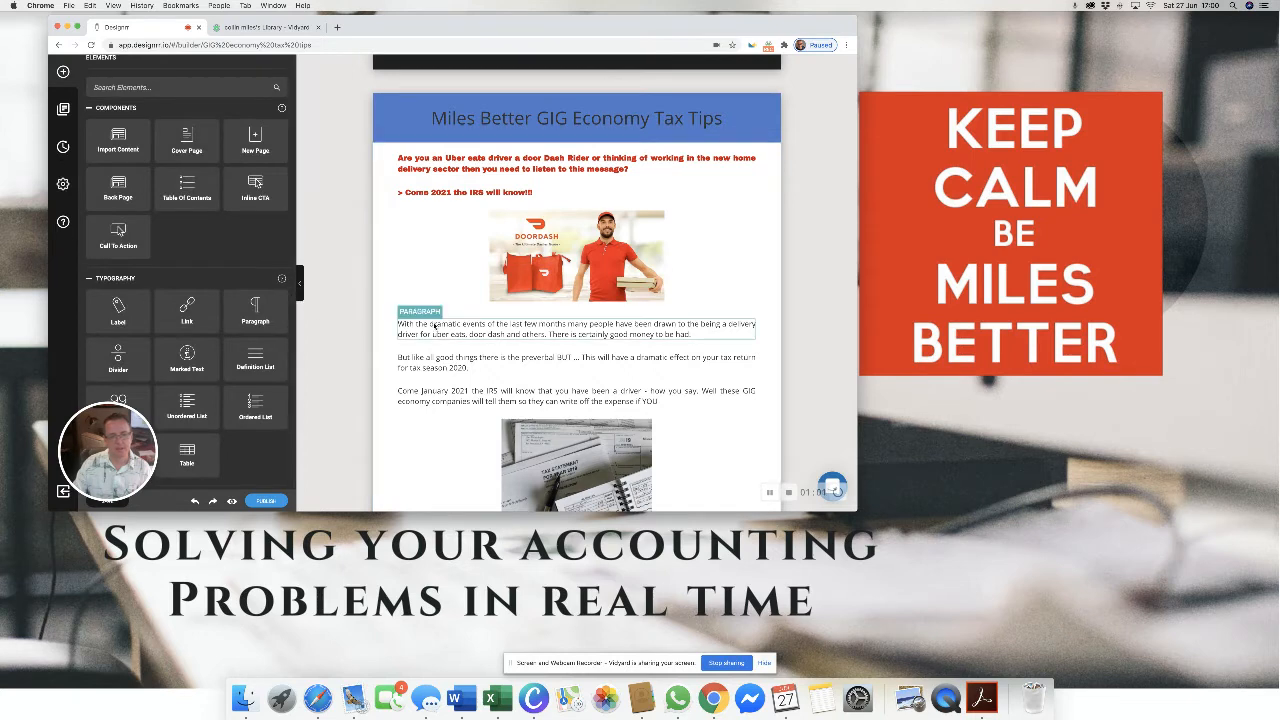
- Select a body paragraph and reduce its font size for all paragraphs, then review the pages
{"action": "left_click", "coordinate": [576, 328]}
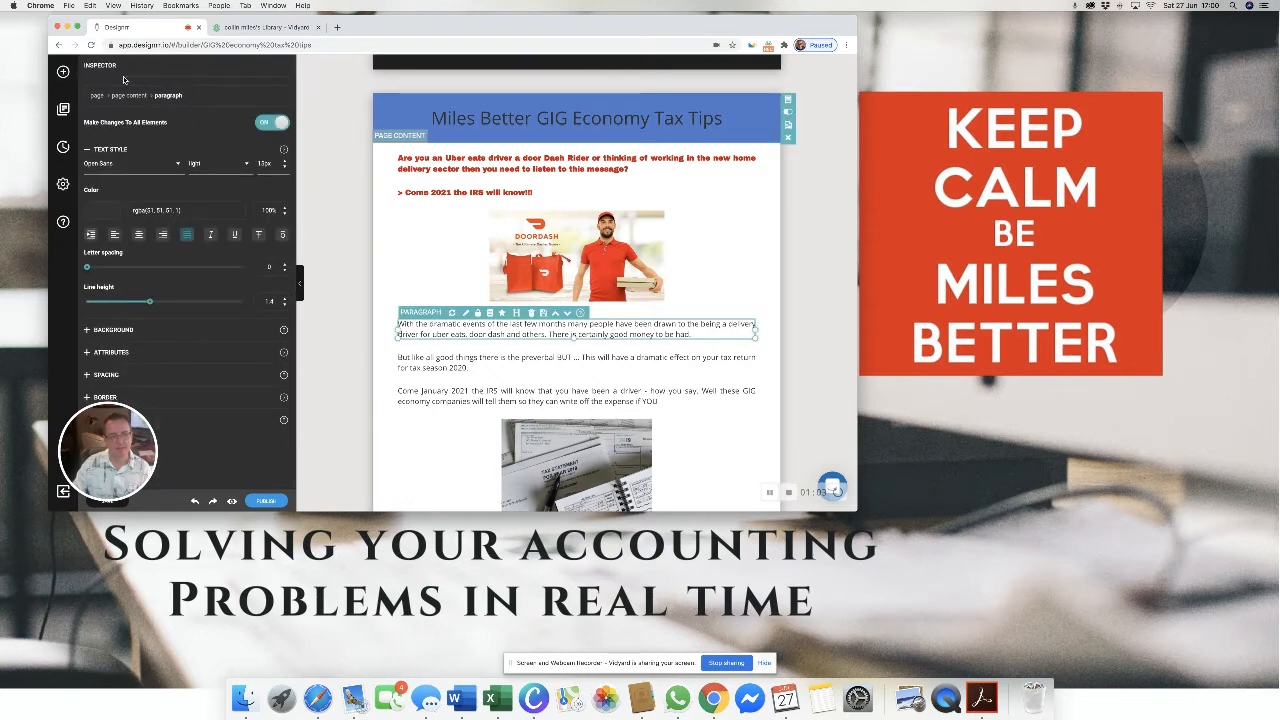
{"action": "mouse_move", "coordinate": [158, 384]}
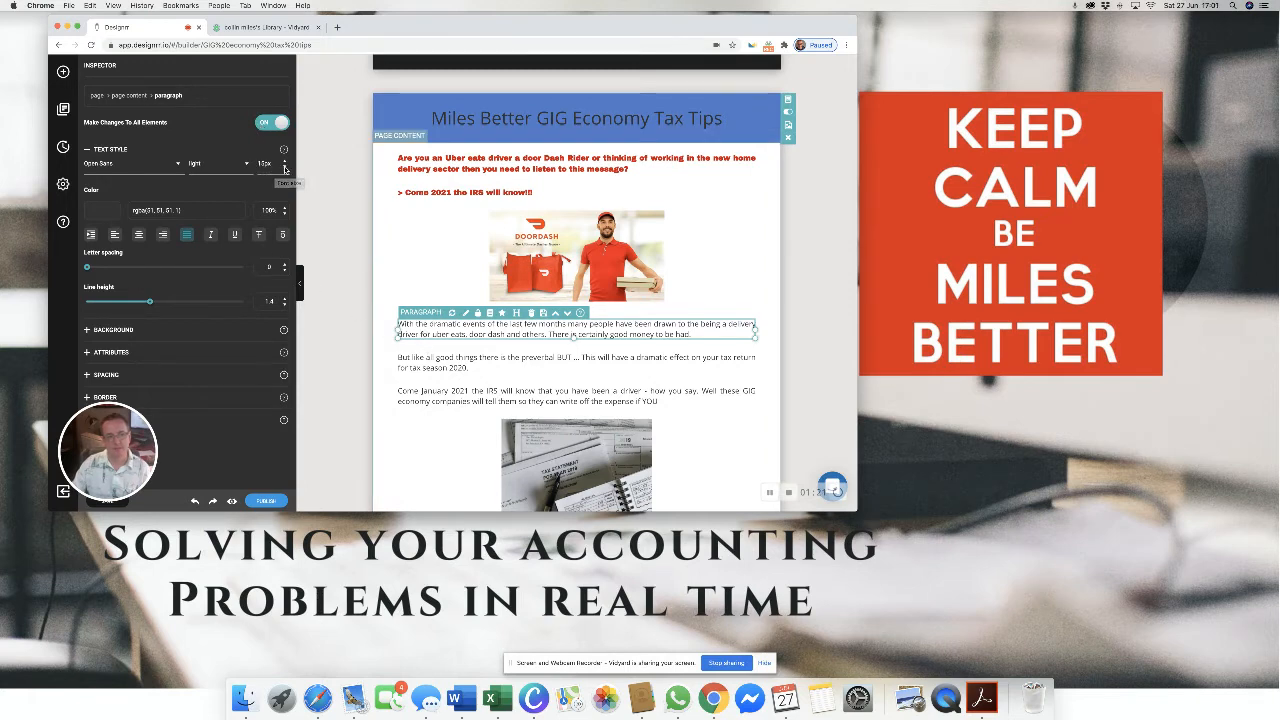
{"action": "left_click", "coordinate": [284, 168]}
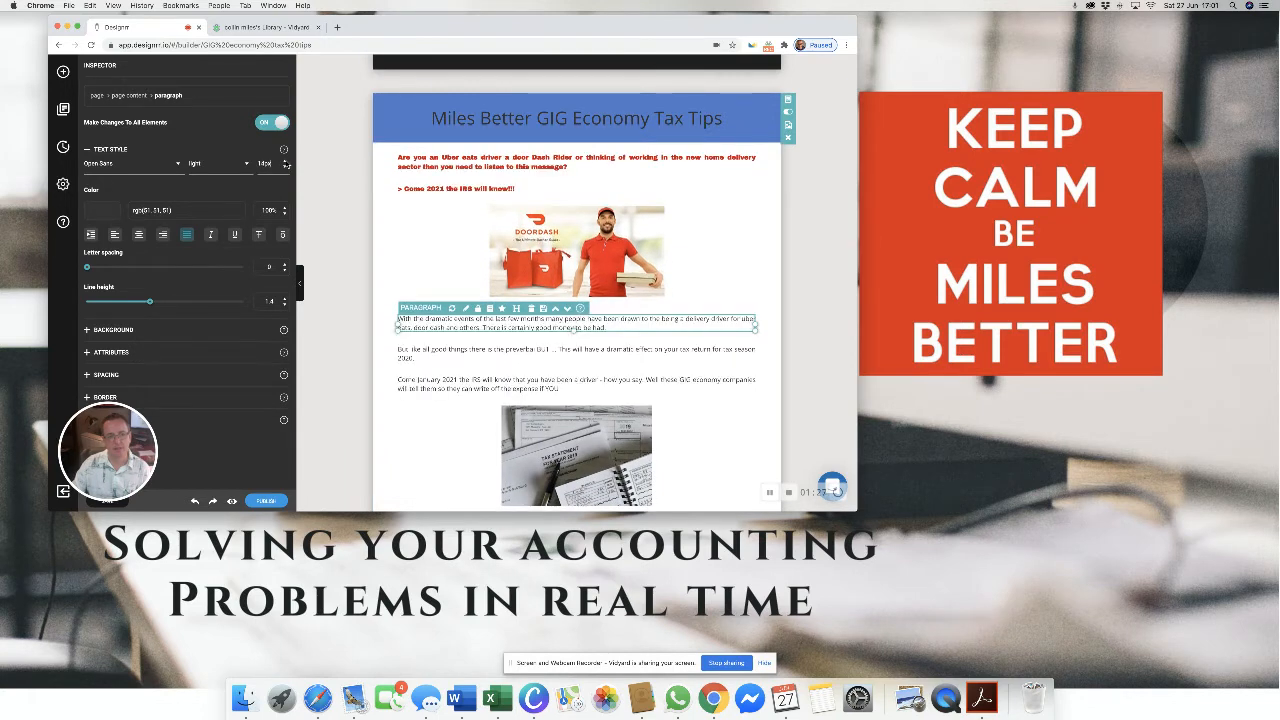
{"action": "left_click", "coordinate": [284, 160]}
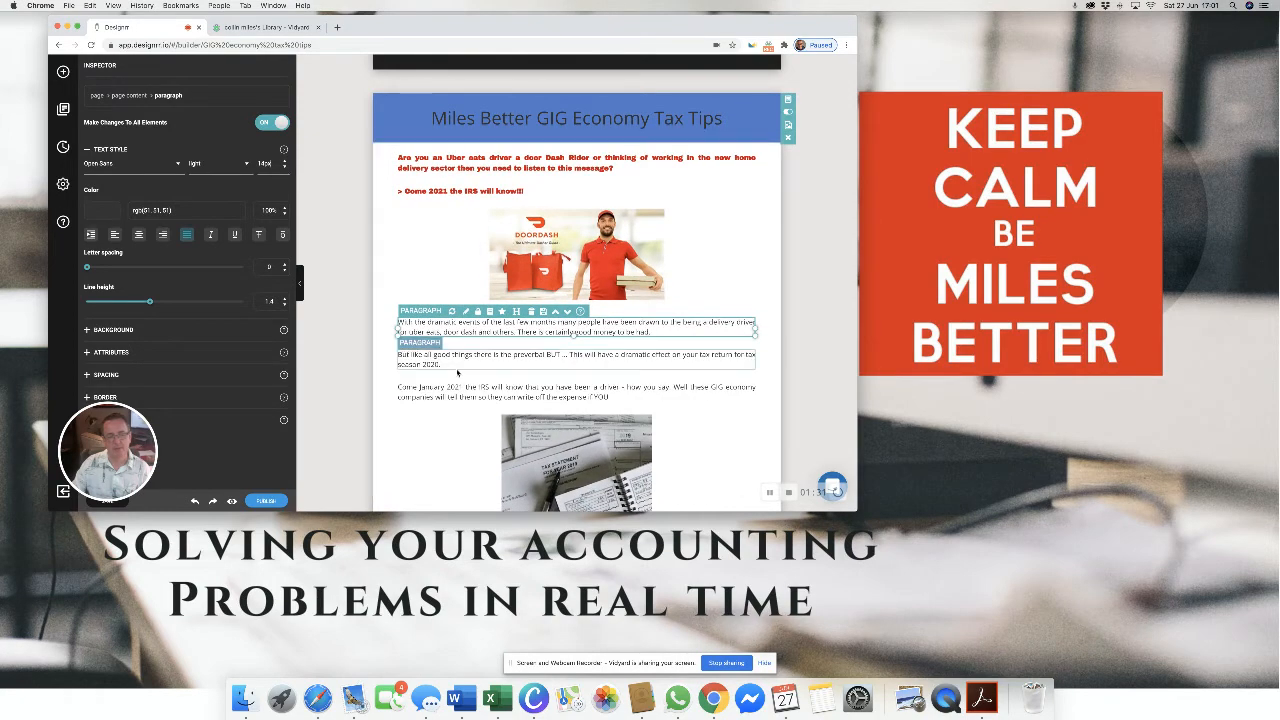
{"action": "scroll", "scroll_direction": "up", "scroll_amount": 3}
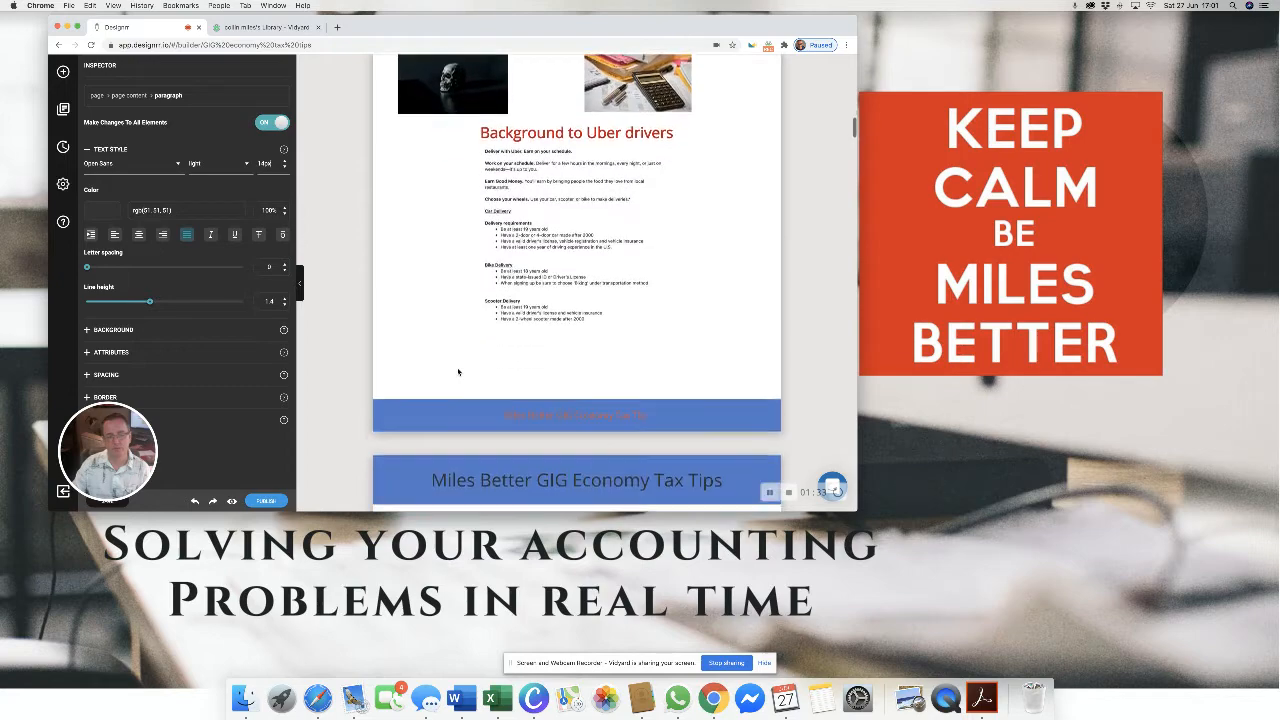
{"action": "scroll", "scroll_direction": "down", "scroll_amount": 3}
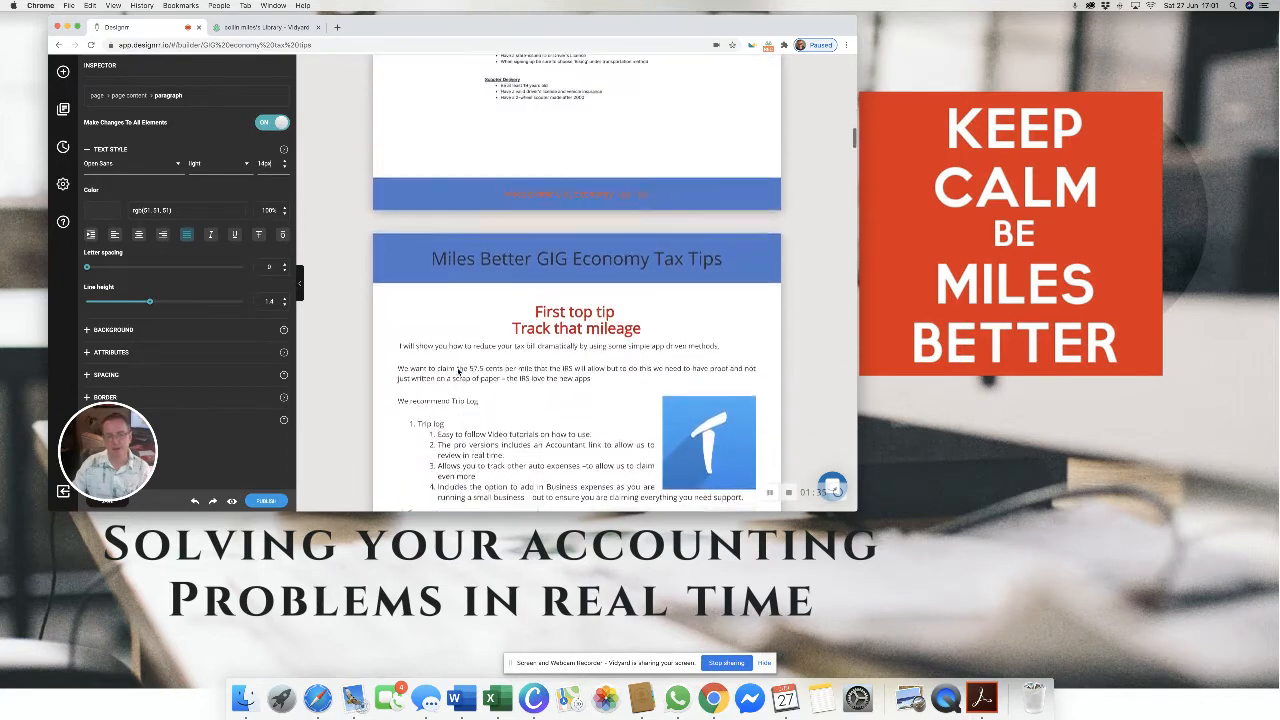
{"action": "scroll", "scroll_direction": "up", "scroll_amount": 3}
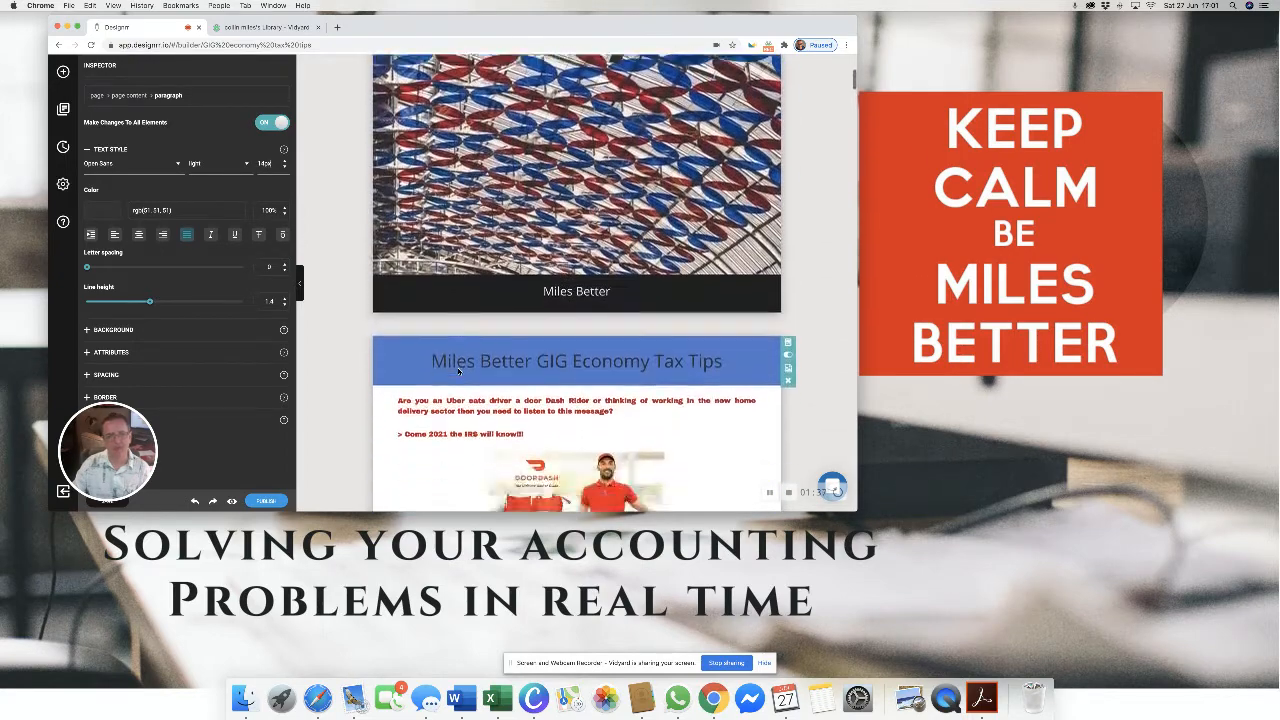
{"action": "scroll", "scroll_direction": "down", "scroll_amount": 3}
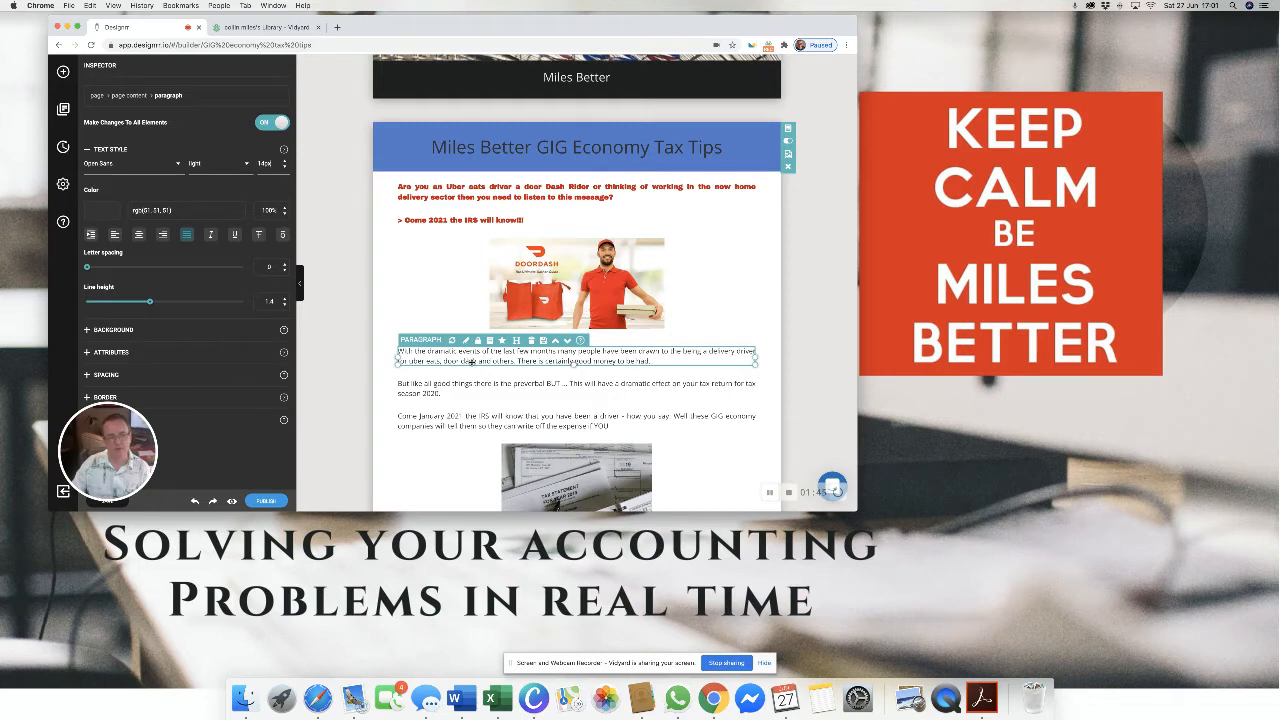
- Try Archivo Black for paragraphs, then settle on a lighter font family from the list
{"action": "left_click", "coordinate": [132, 164]}
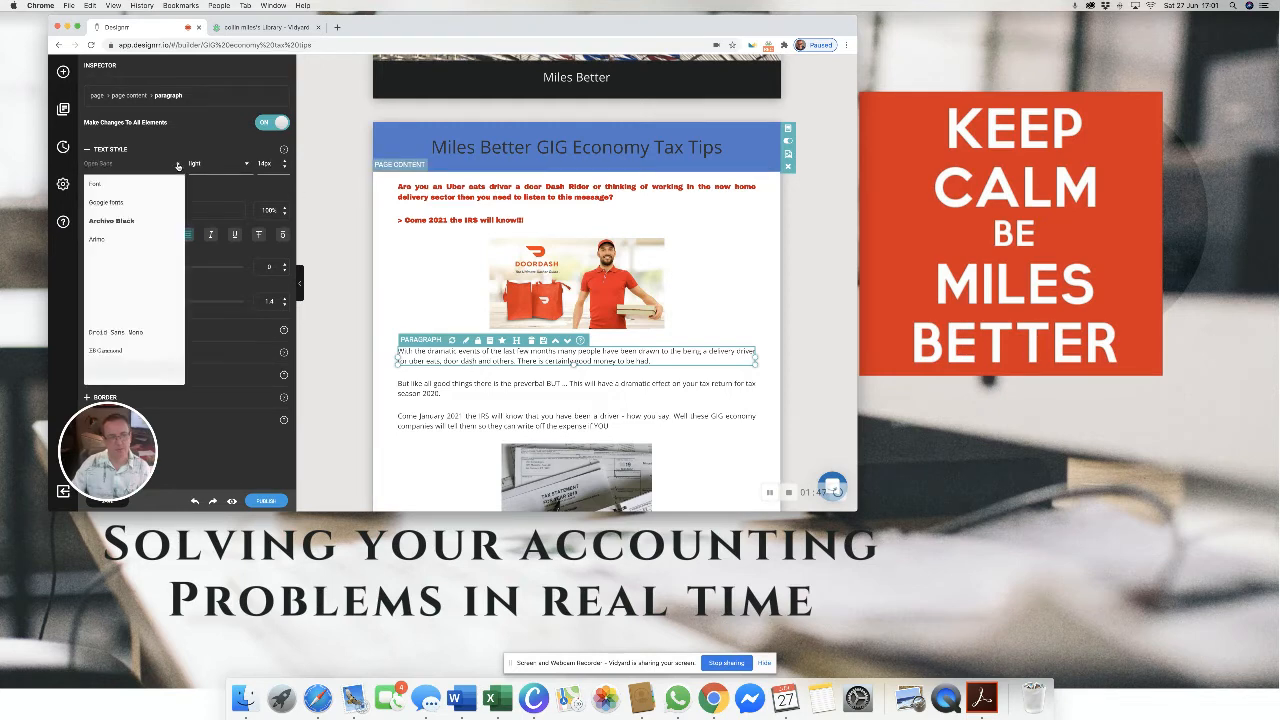
{"action": "left_click", "coordinate": [112, 220]}
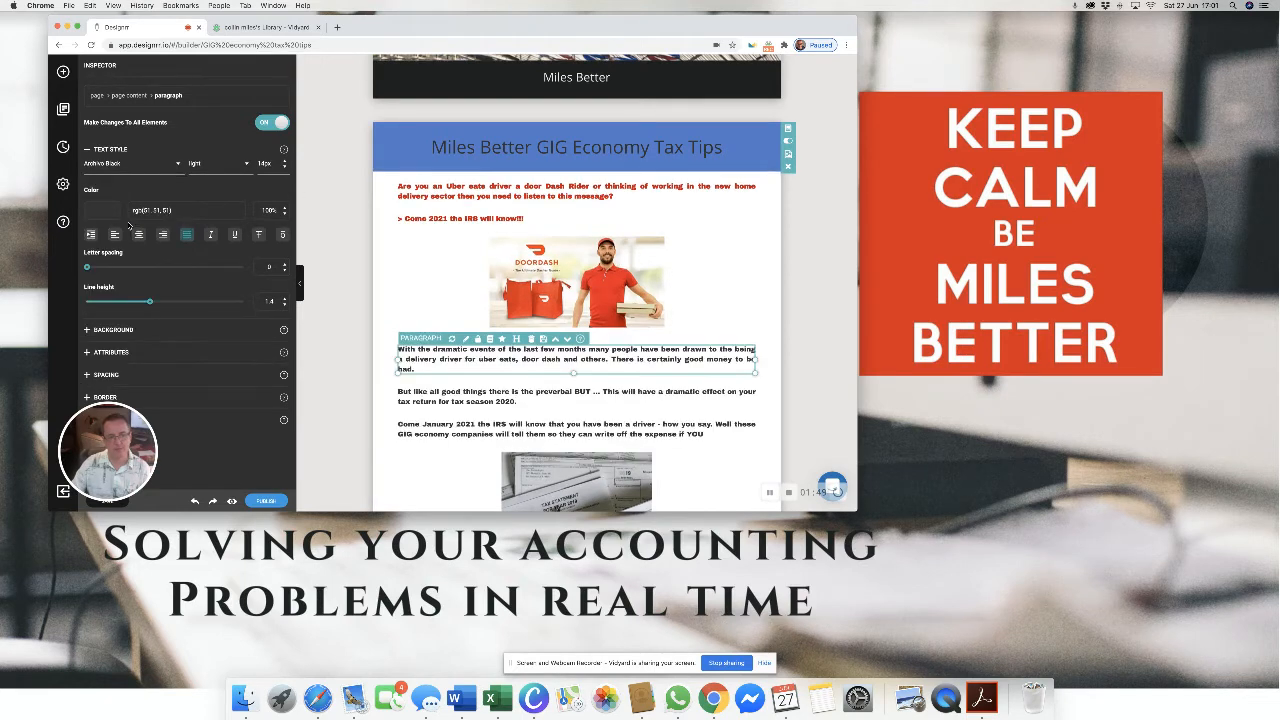
{"action": "left_click", "coordinate": [132, 164]}
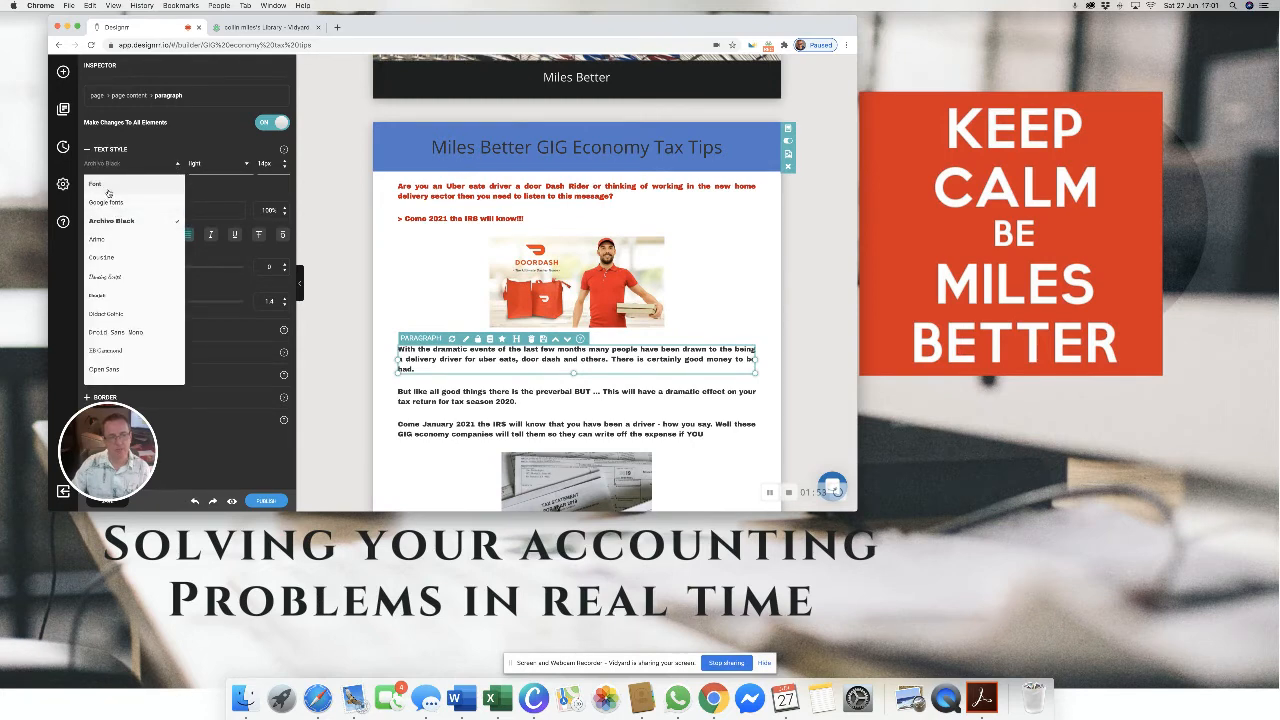
{"action": "left_click", "coordinate": [96, 240]}
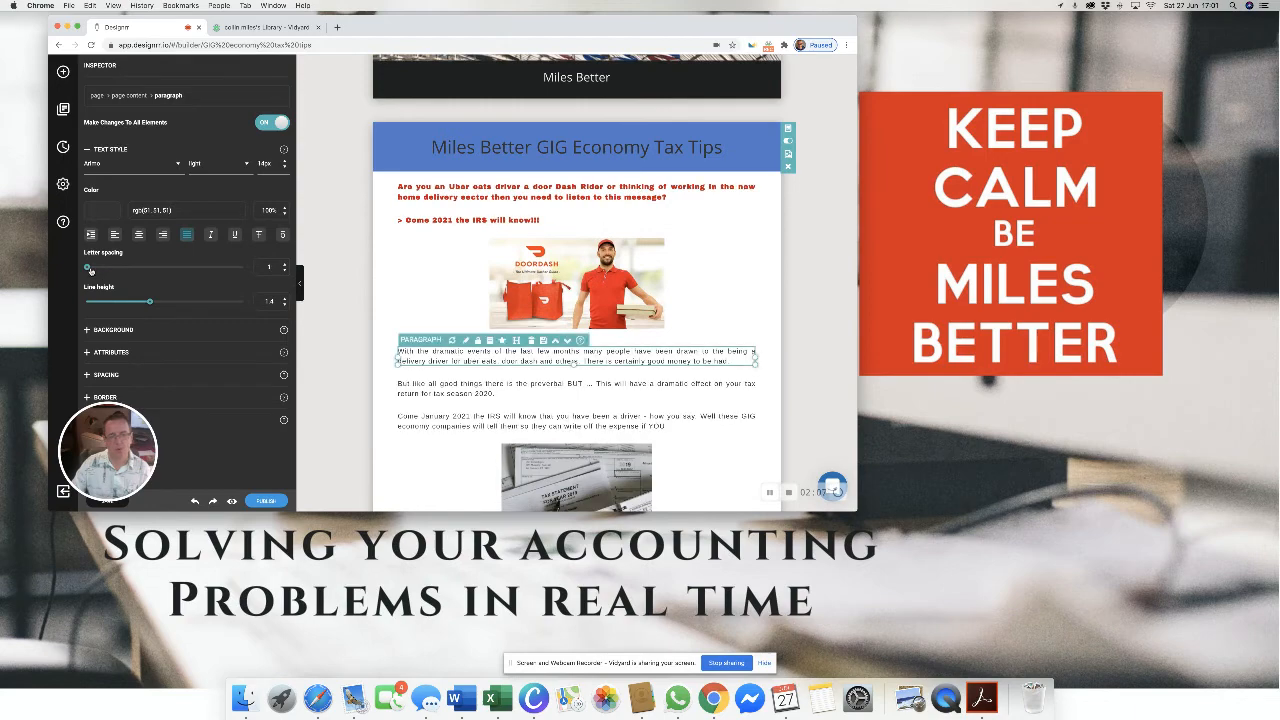
- Increase paragraph line height globally and check the 'First top tip – Track that mileage' page
{"action": "scroll", "scroll_direction": "down", "scroll_amount": 3}
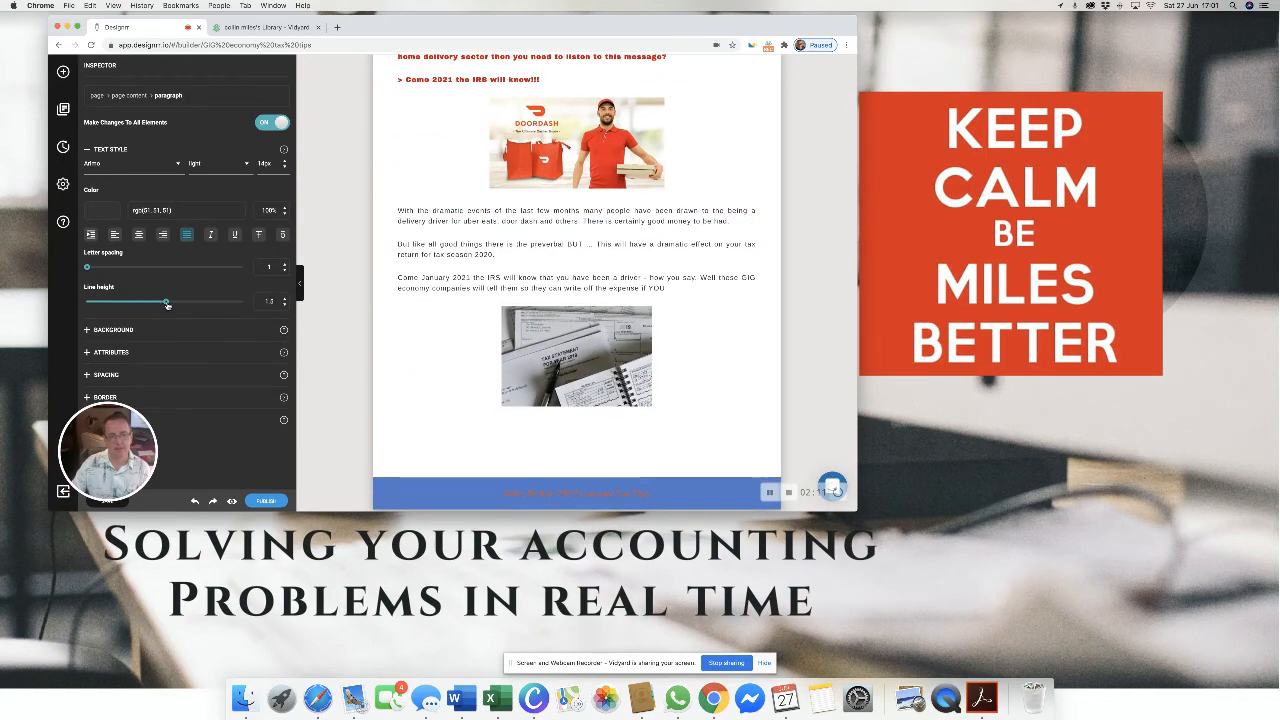
{"action": "left_click", "coordinate": [576, 216]}
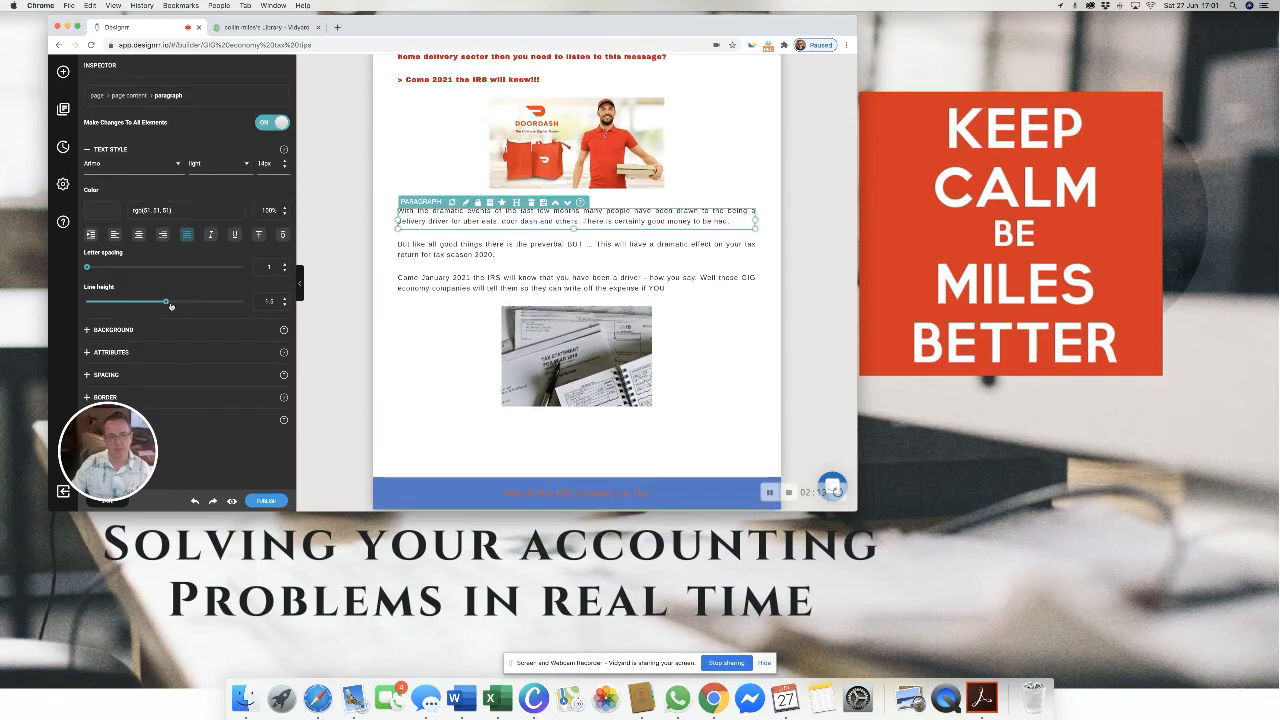
{"action": "left_click_drag", "start_coordinate": [168, 300], "coordinate": [148, 300]}
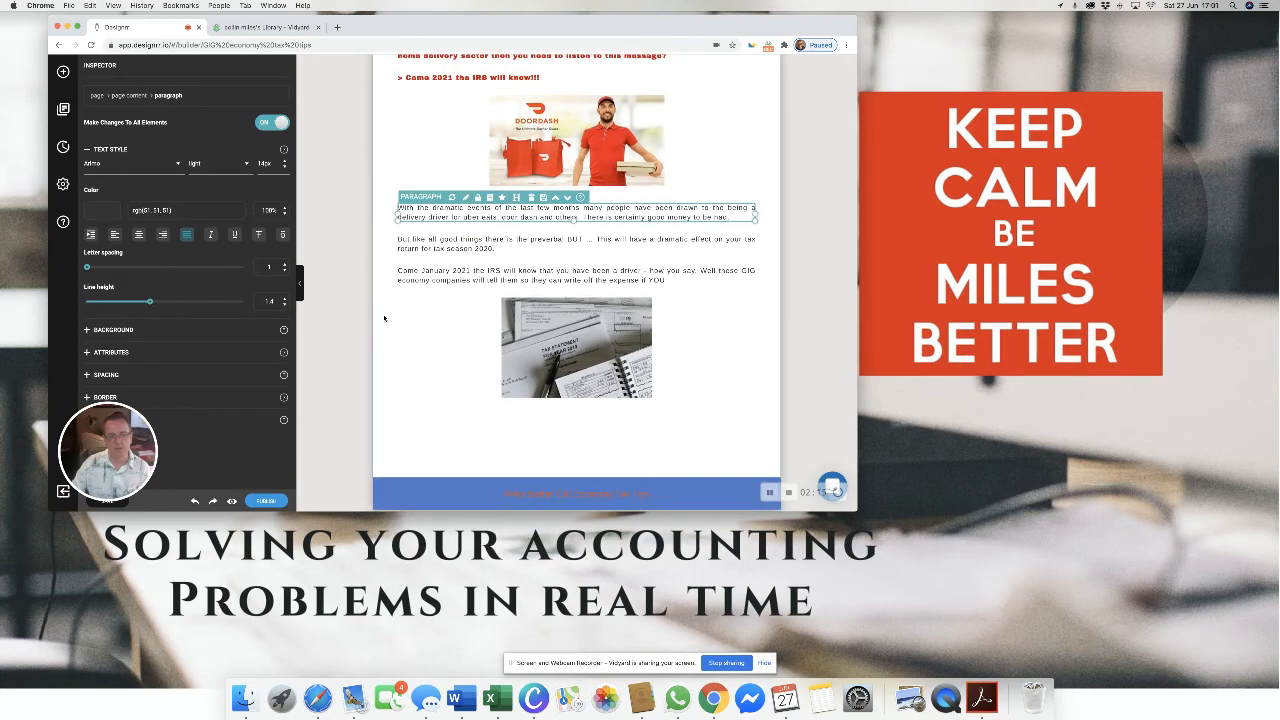
{"action": "scroll", "scroll_direction": "down", "scroll_amount": 3}
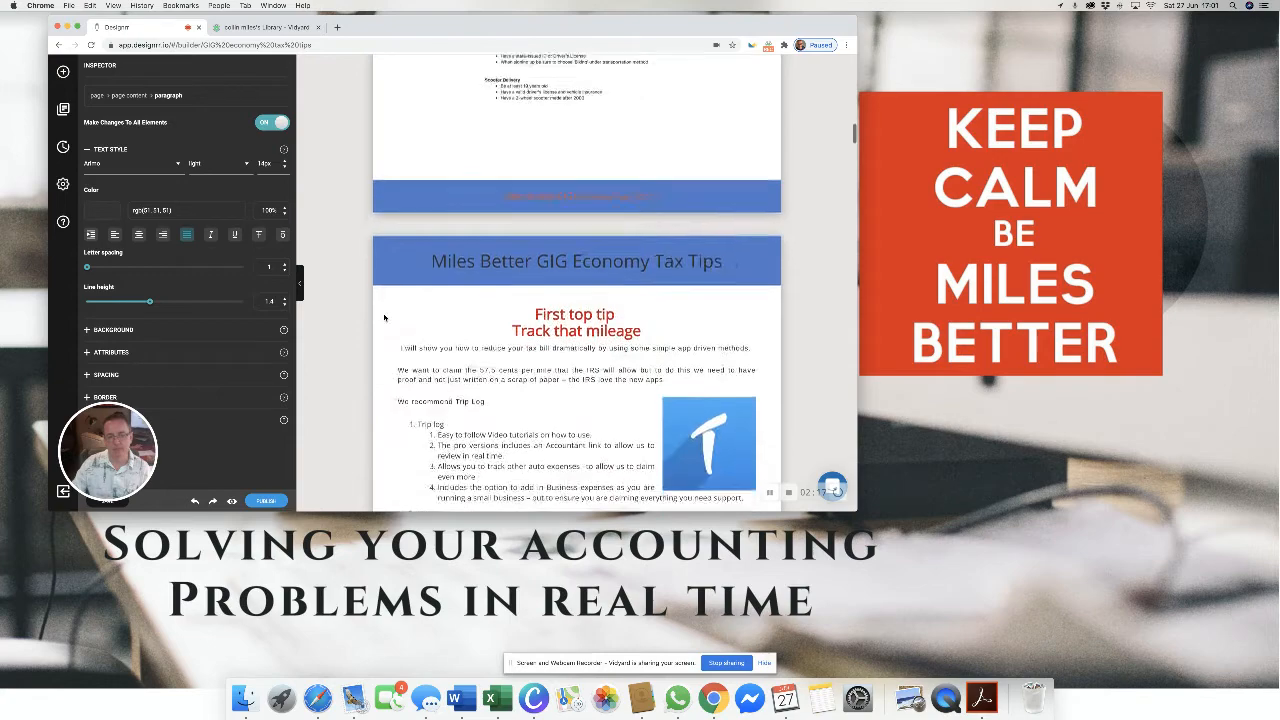